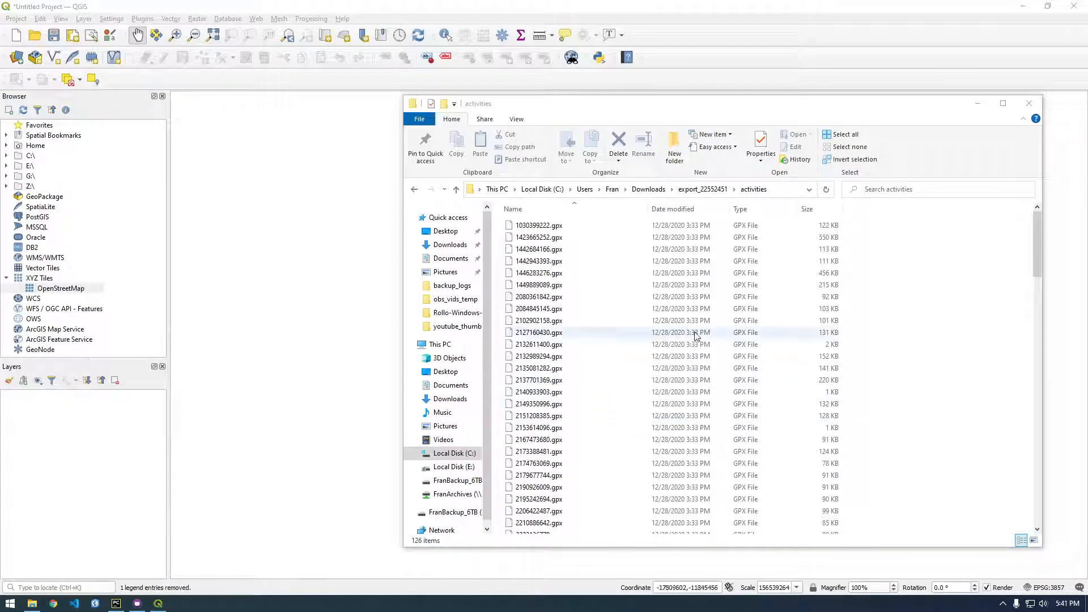
- Bring 1423665252.gpx into QGIS with all five of its layers selected for adding
click(569, 227)
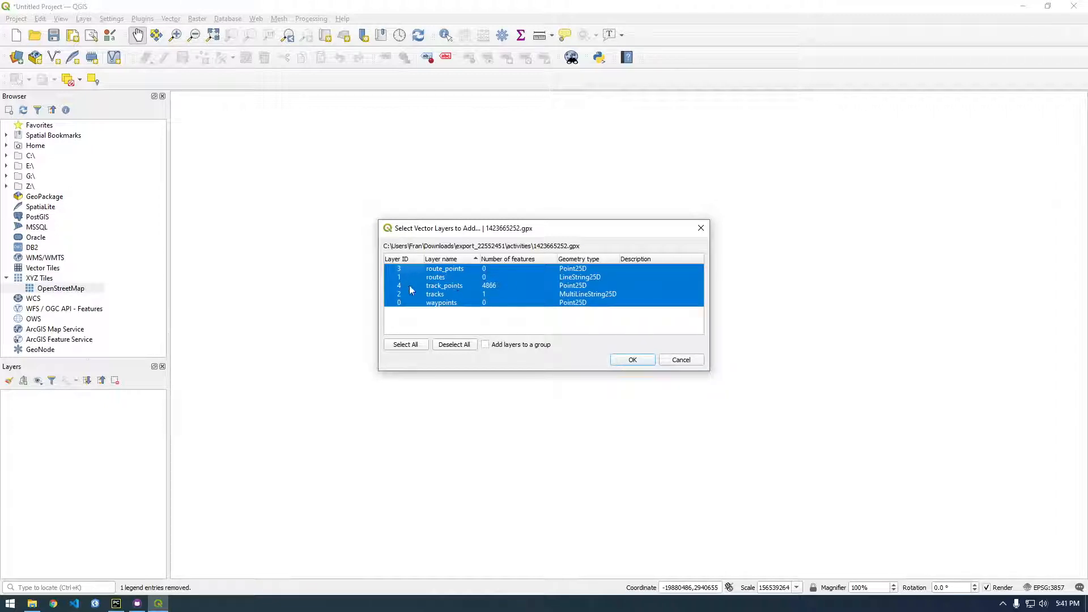
mouse_move(442, 281)
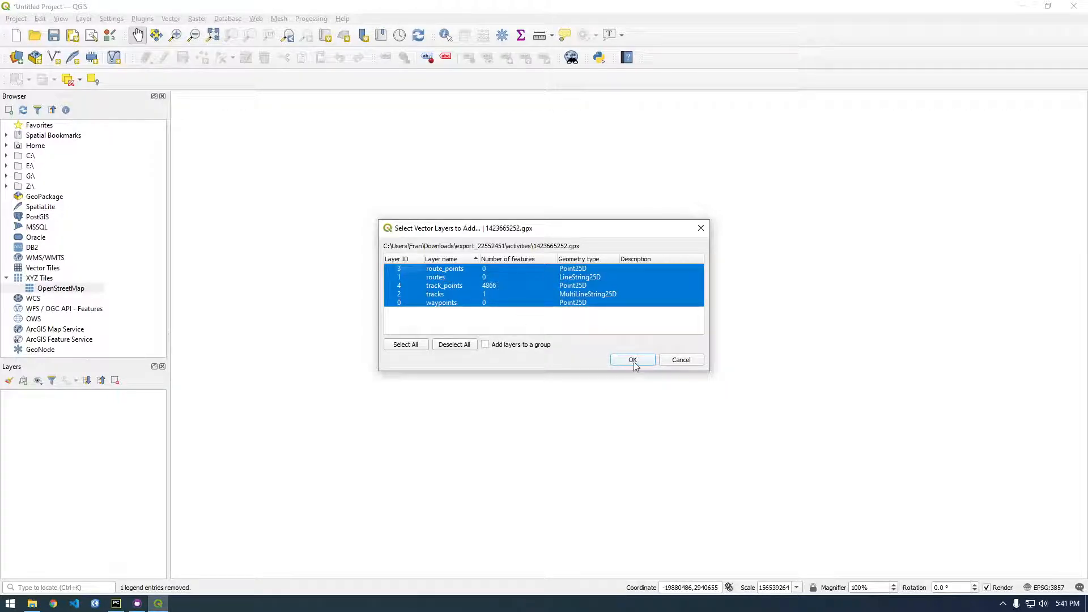
- Add the five GPX layers, view track_points and tracks in turn, then hide them all
click(631, 359)
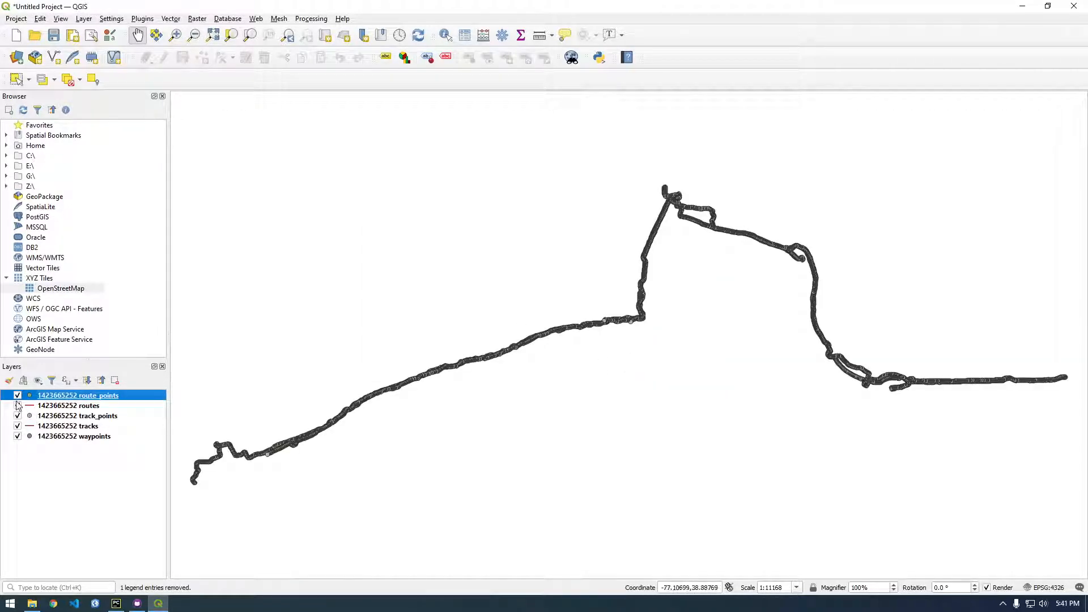
click(17, 405)
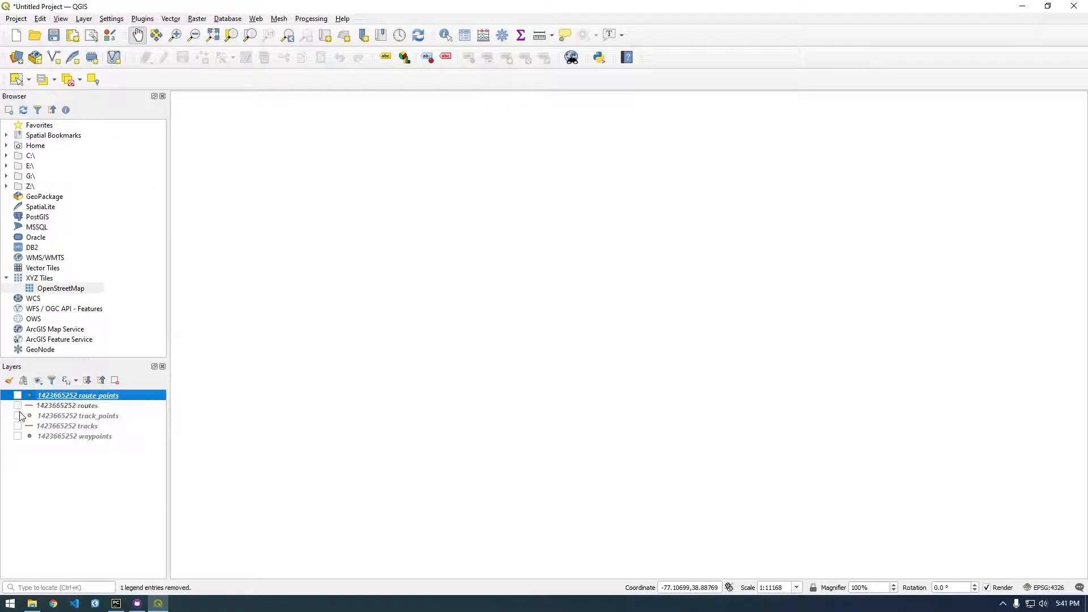
click(17, 416)
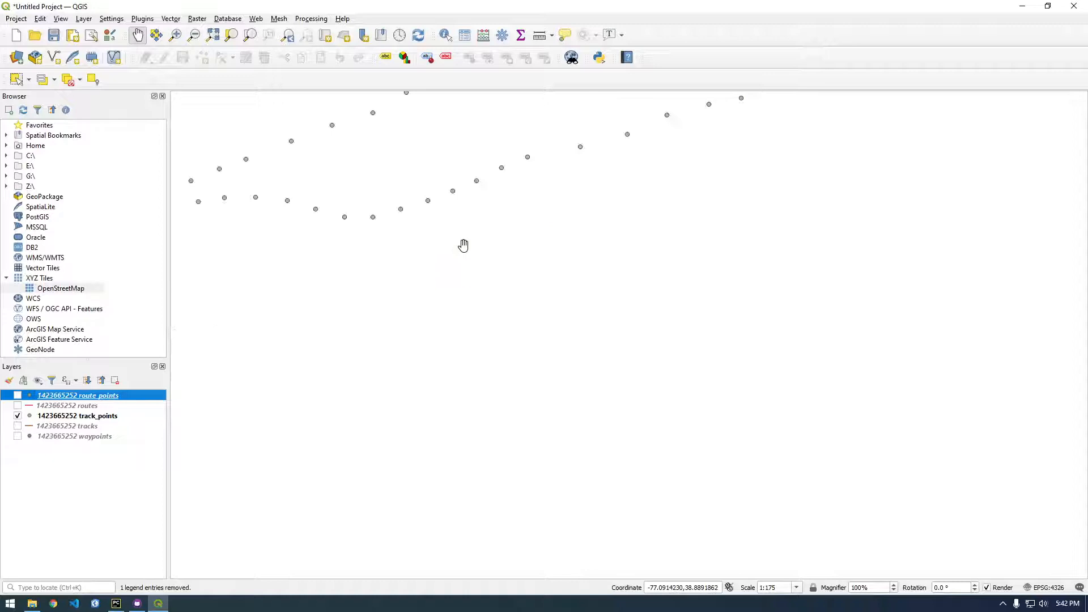
drag(464, 244, 563, 231)
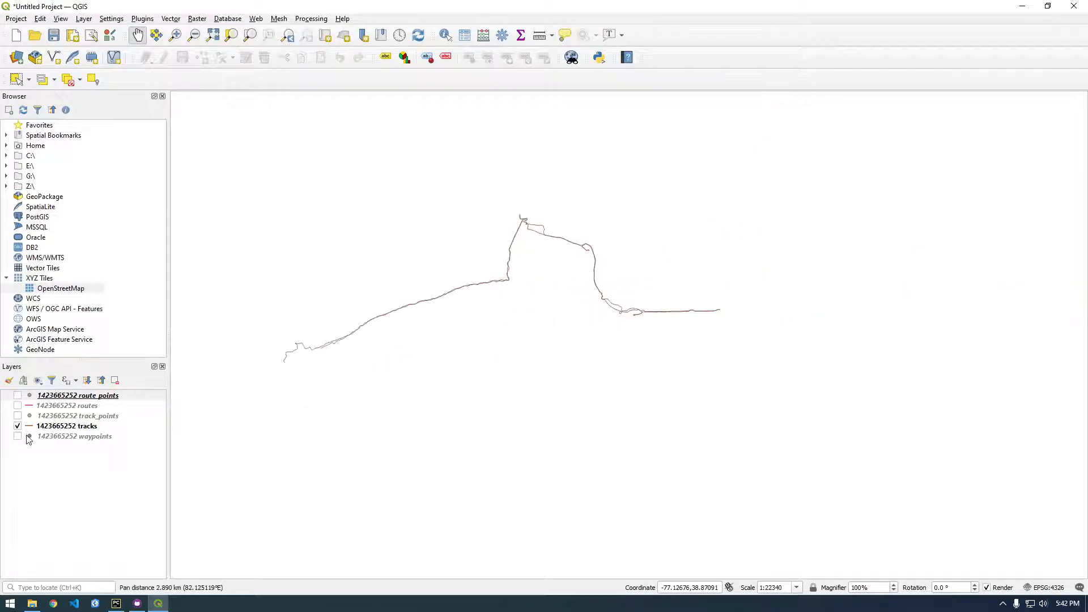
click(18, 425)
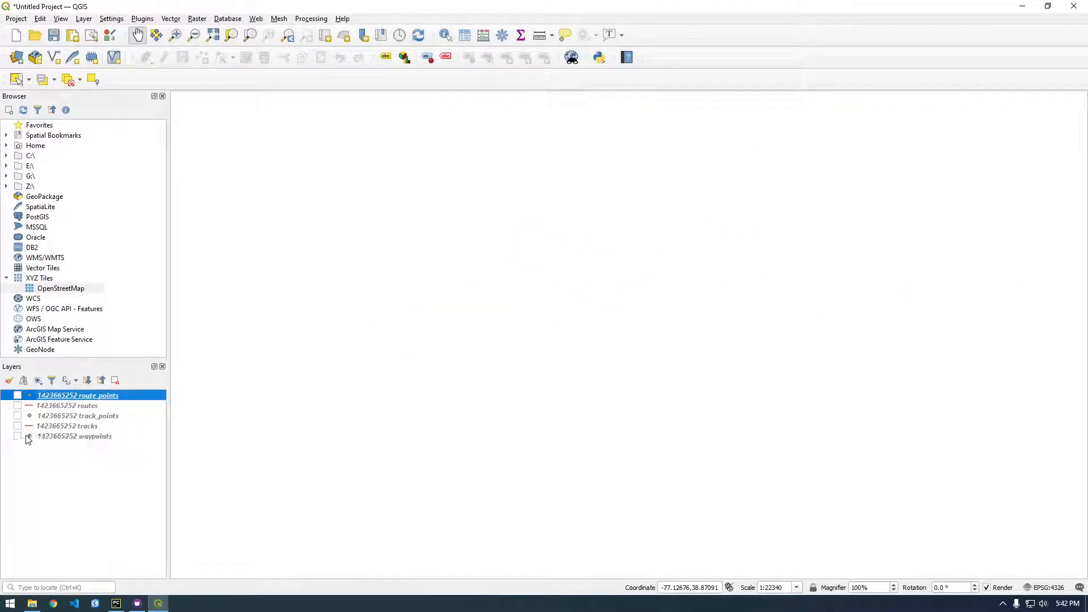
click(78, 415)
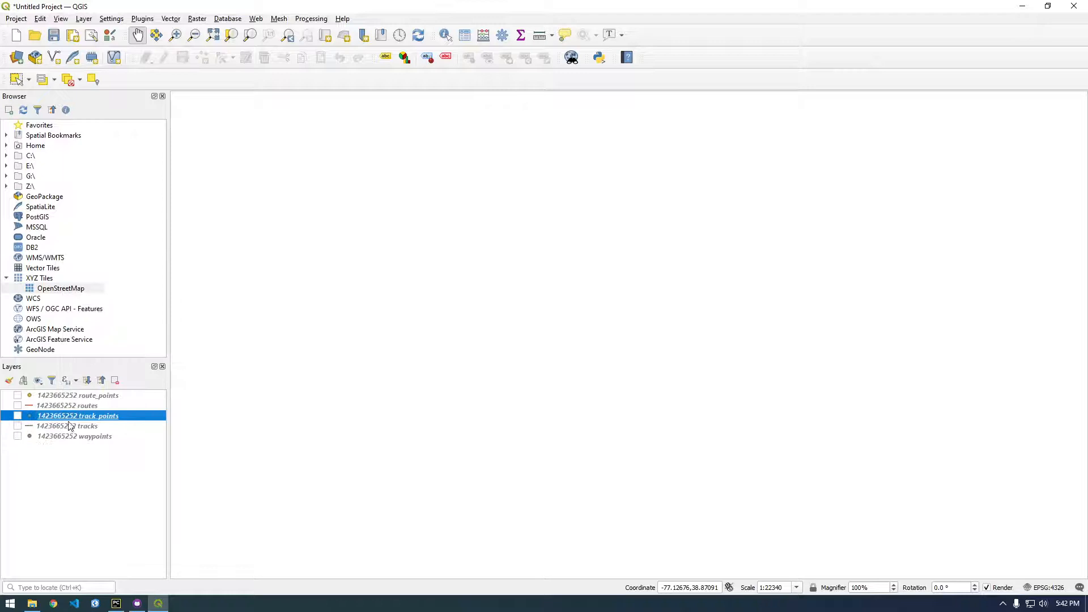
- Remove the tracks, routes and route_points layers, then switch track_points back on
right_click(66, 426)
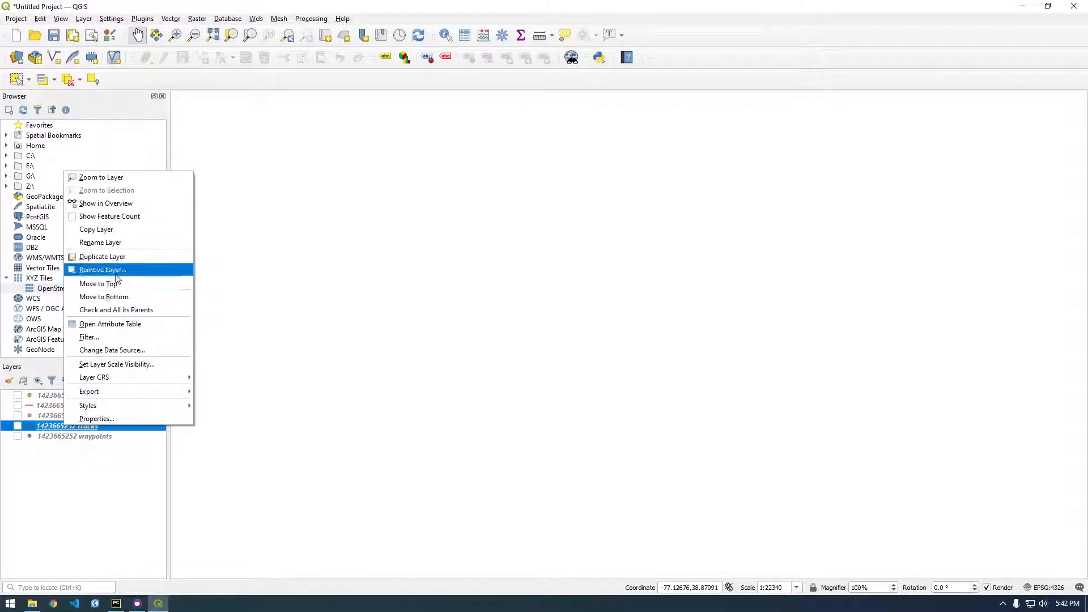
click(102, 270)
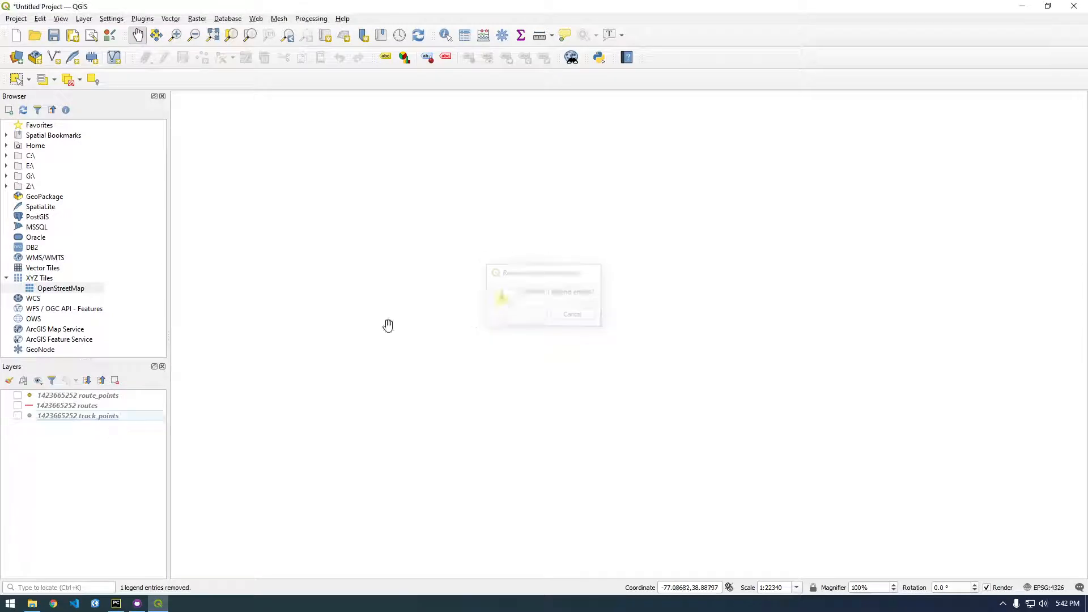
right_click(66, 405)
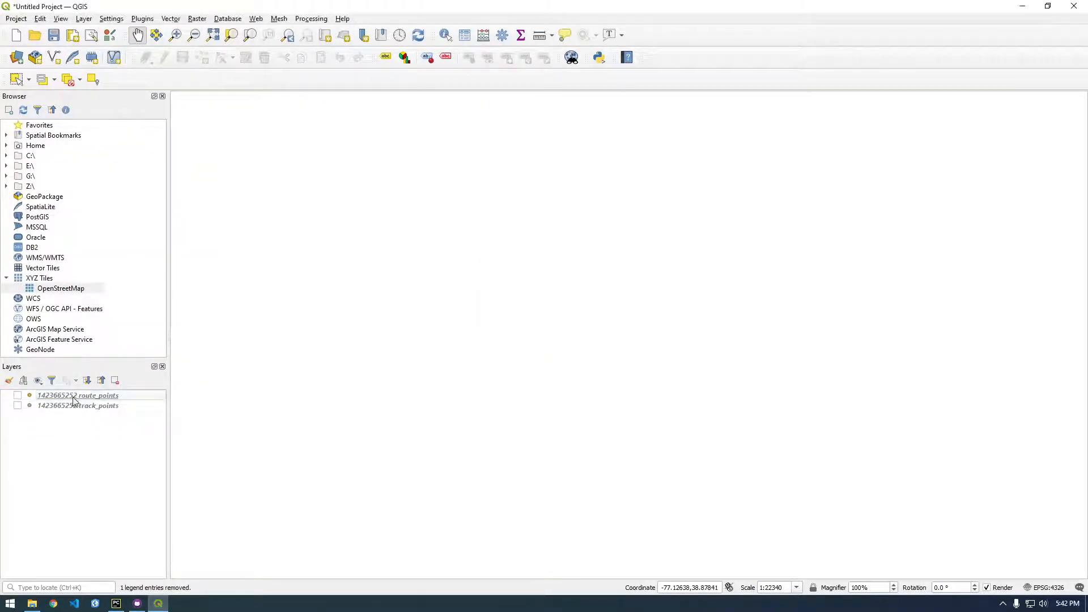
right_click(78, 395)
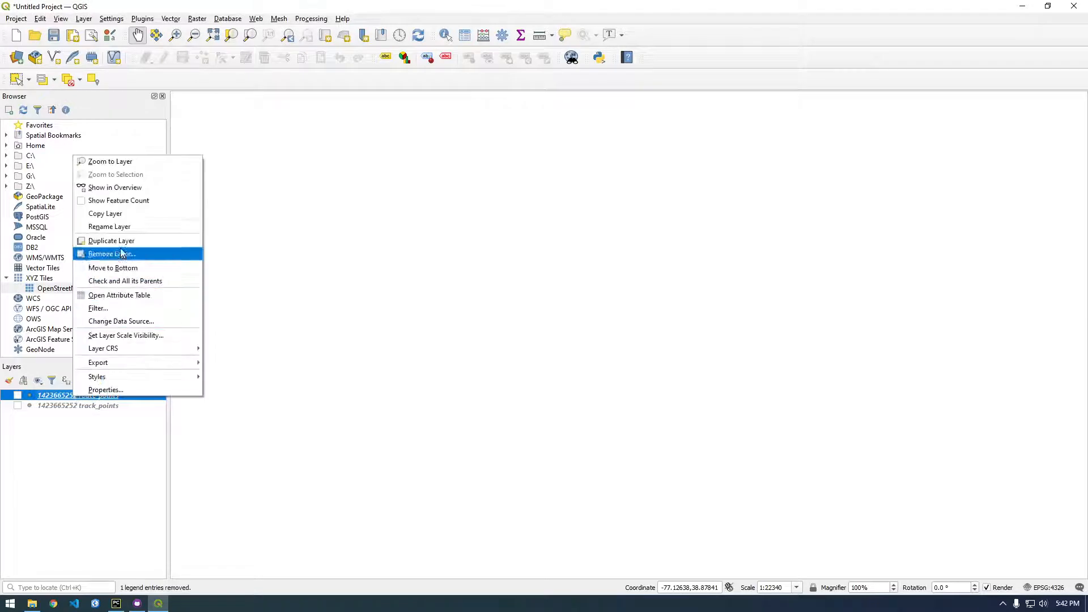
click(111, 253)
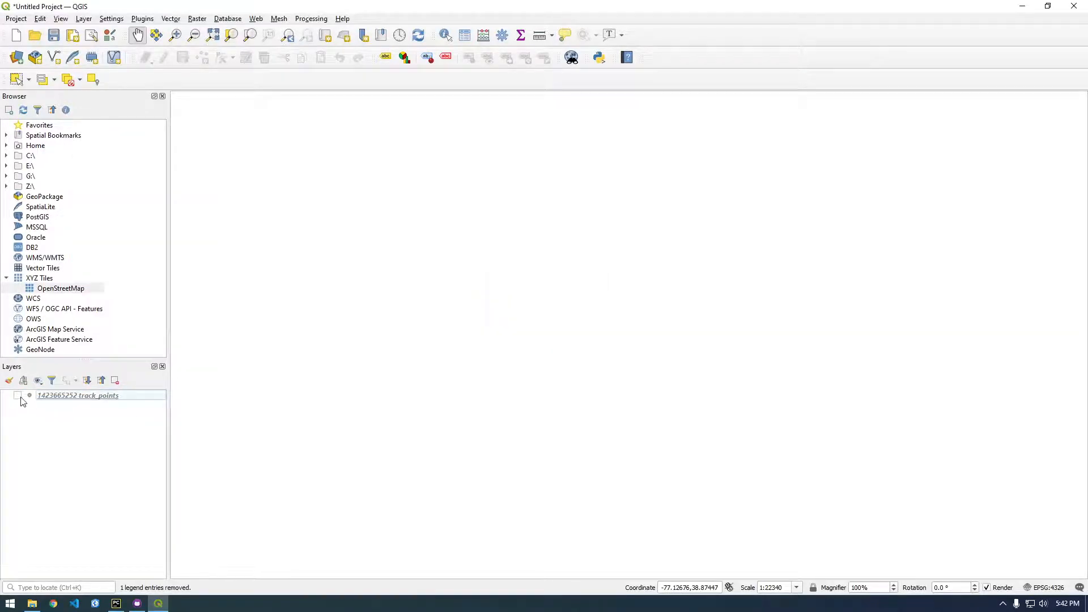
click(18, 395)
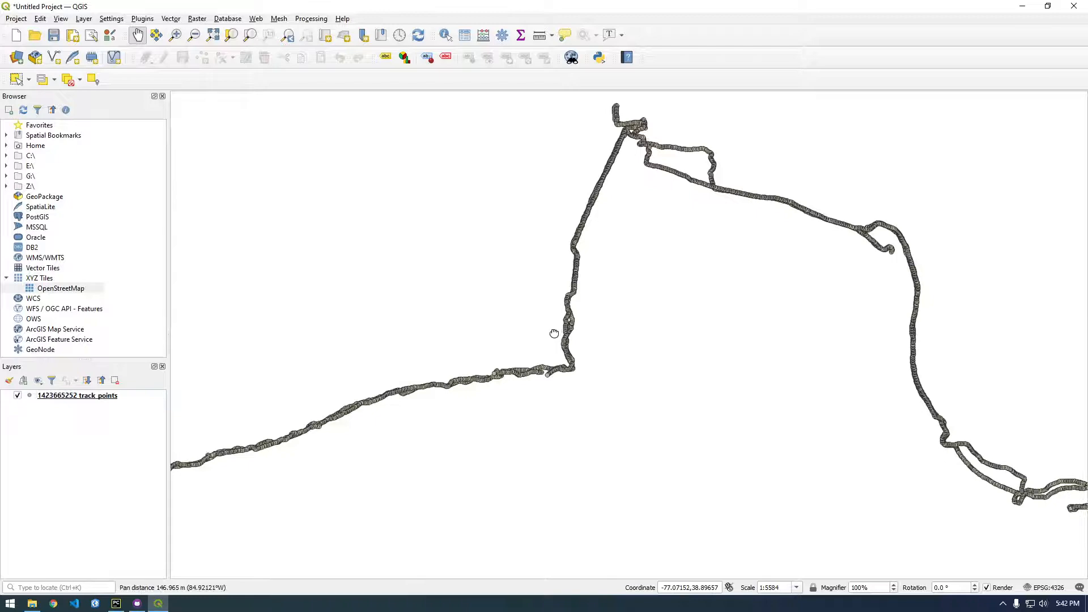
- Open the track_points attribute table full-screen, scroll across its columns, then restore its size
right_click(76, 396)
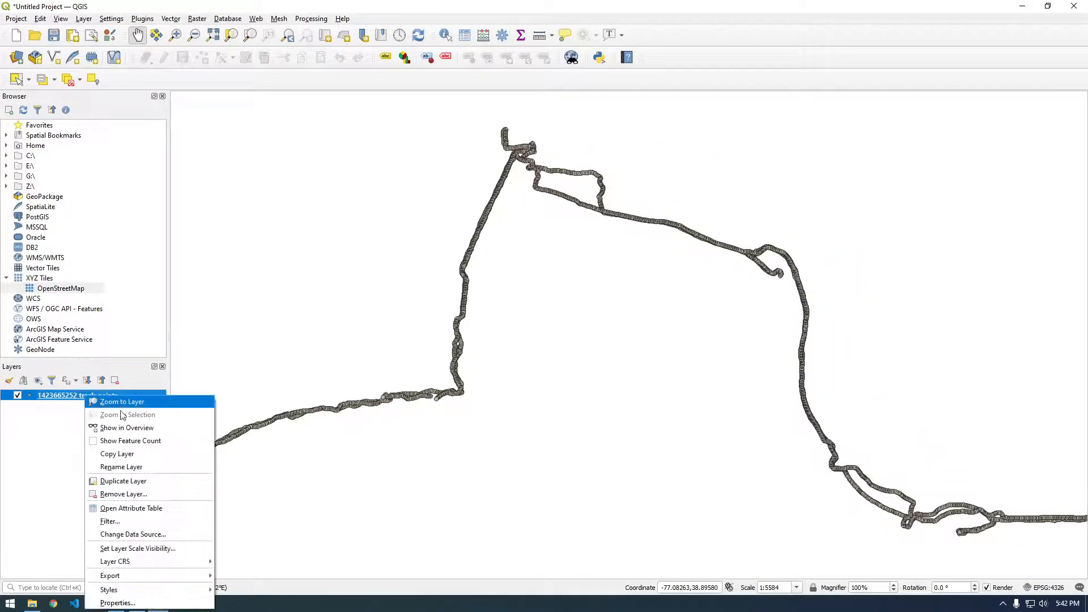
click(131, 508)
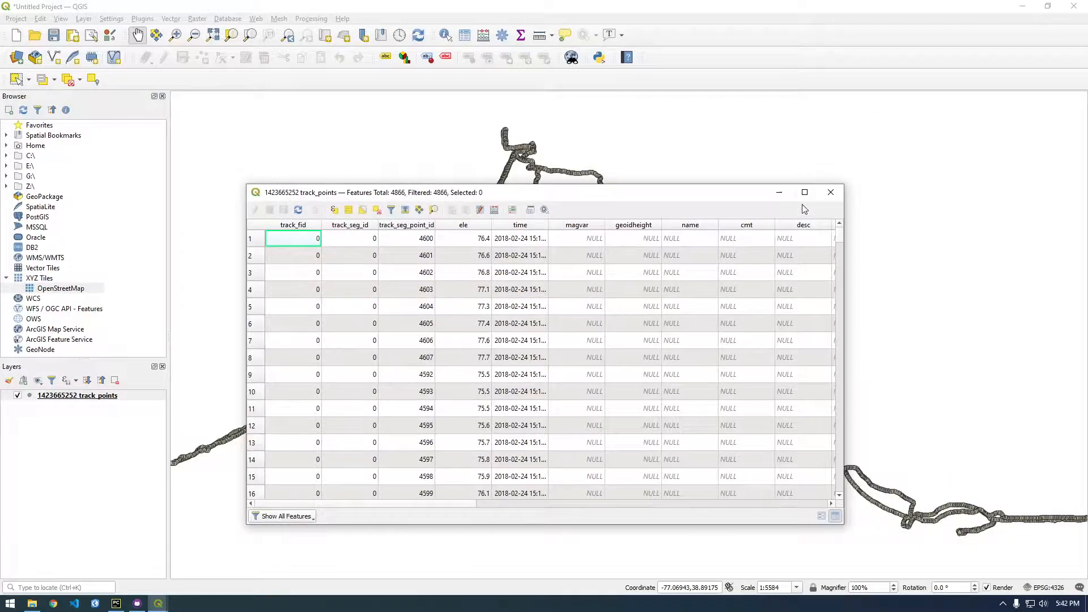
click(804, 193)
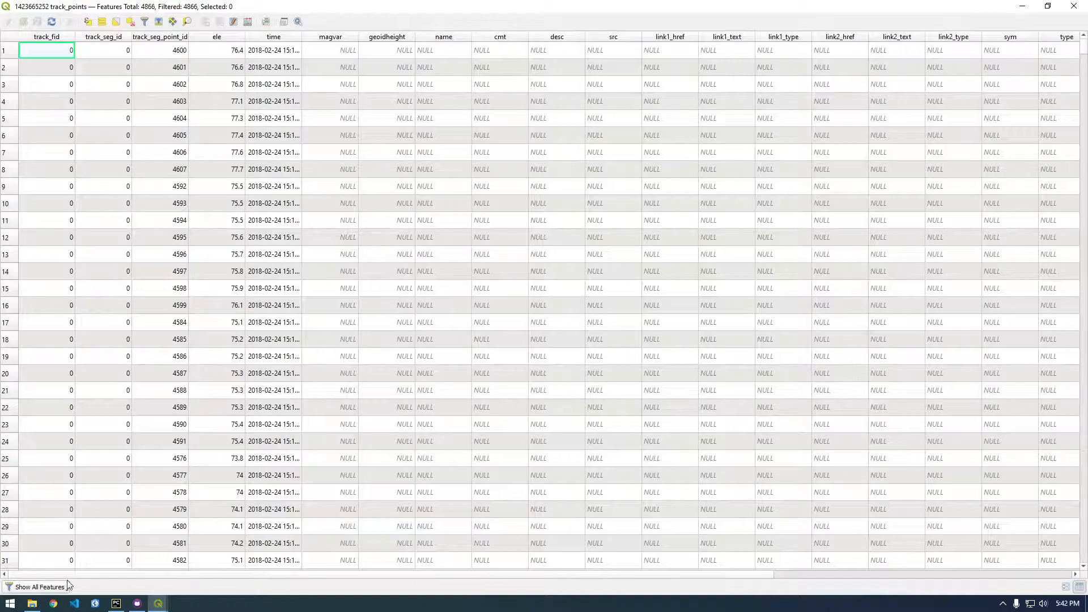
scroll(right, 3)
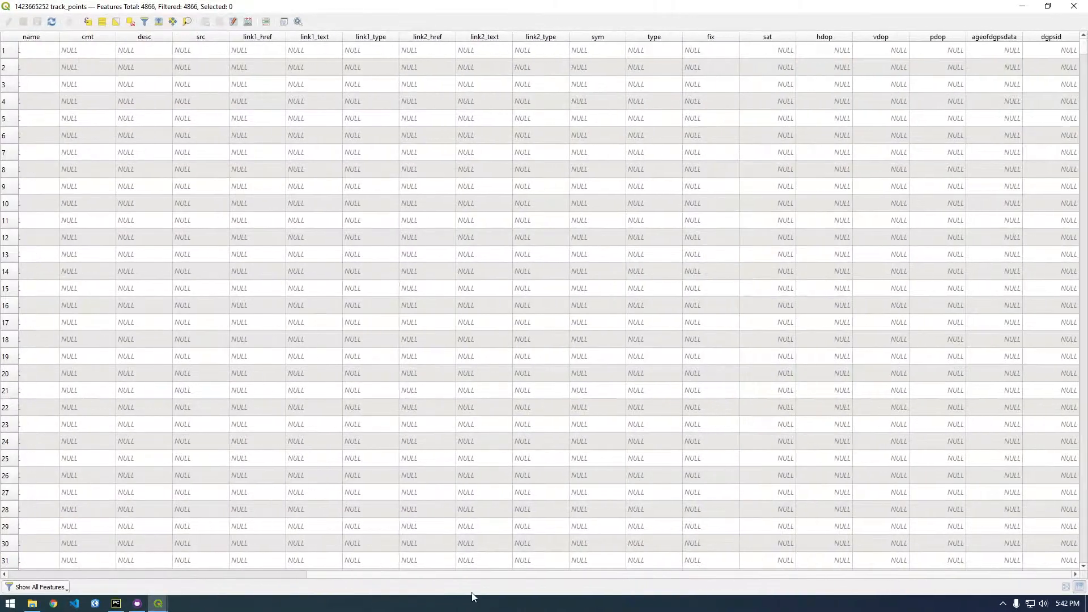
scroll(left, 3)
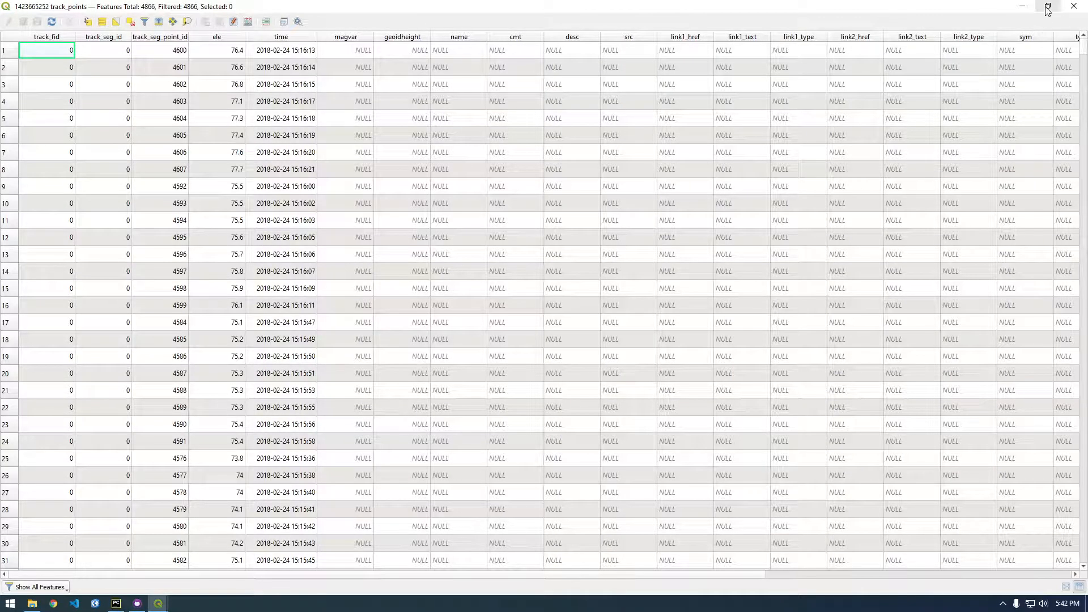
click(1047, 10)
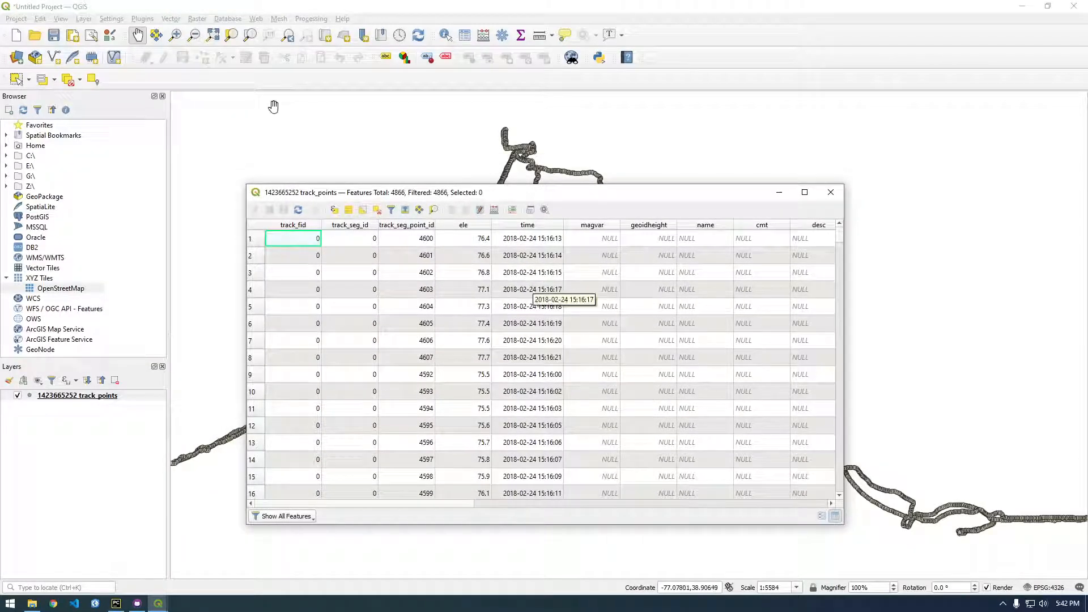
- Run 'Add X/Y fields to layer' on track_points from the Processing Toolbox
click(311, 18)
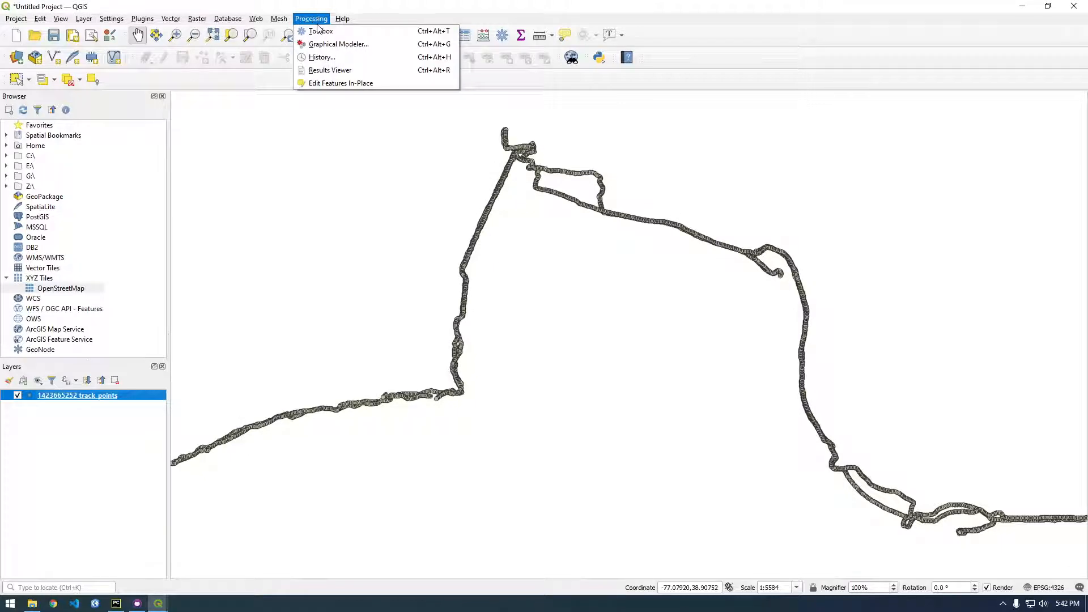
click(321, 31)
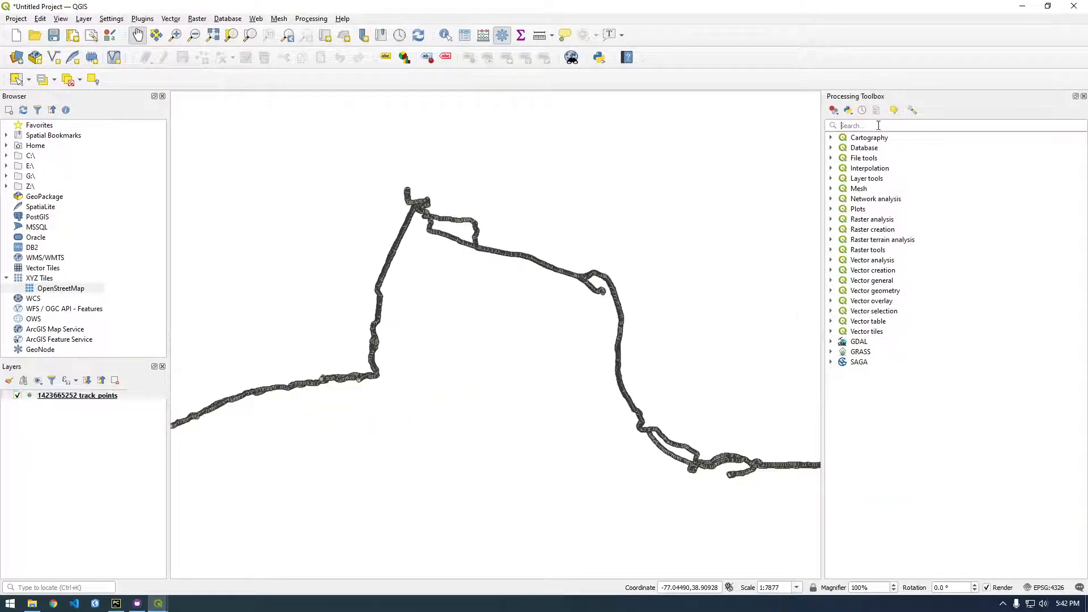
text(add xy)
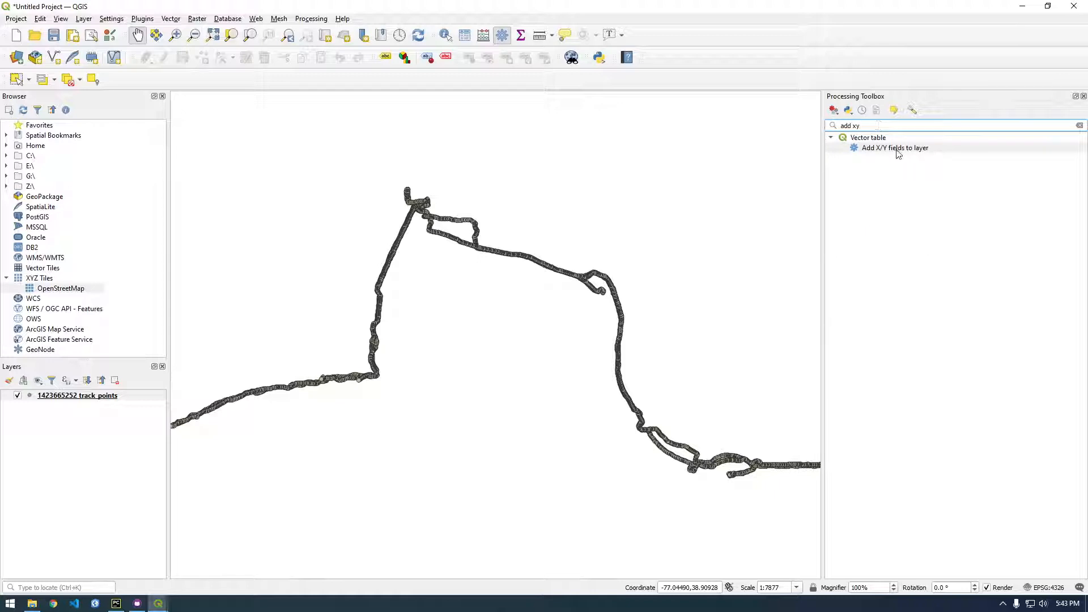
double_click(894, 148)
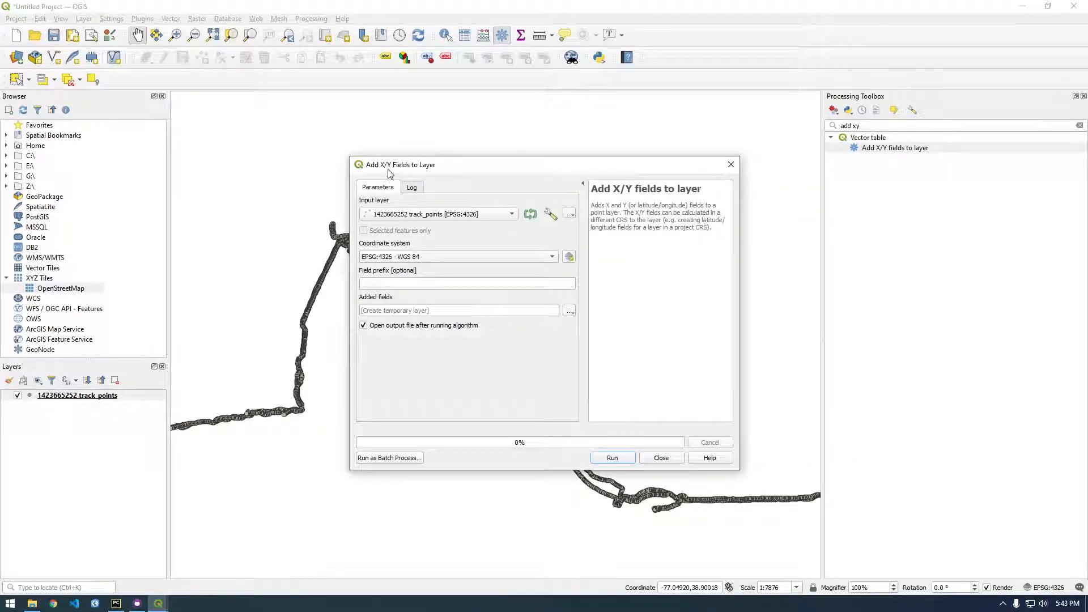
mouse_move(474, 206)
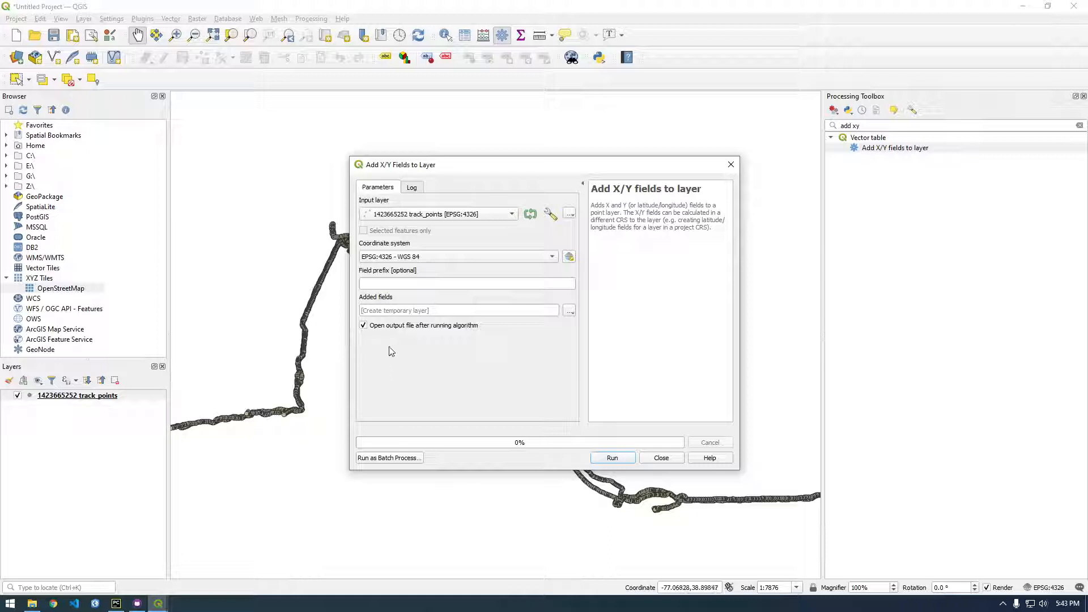
click(611, 458)
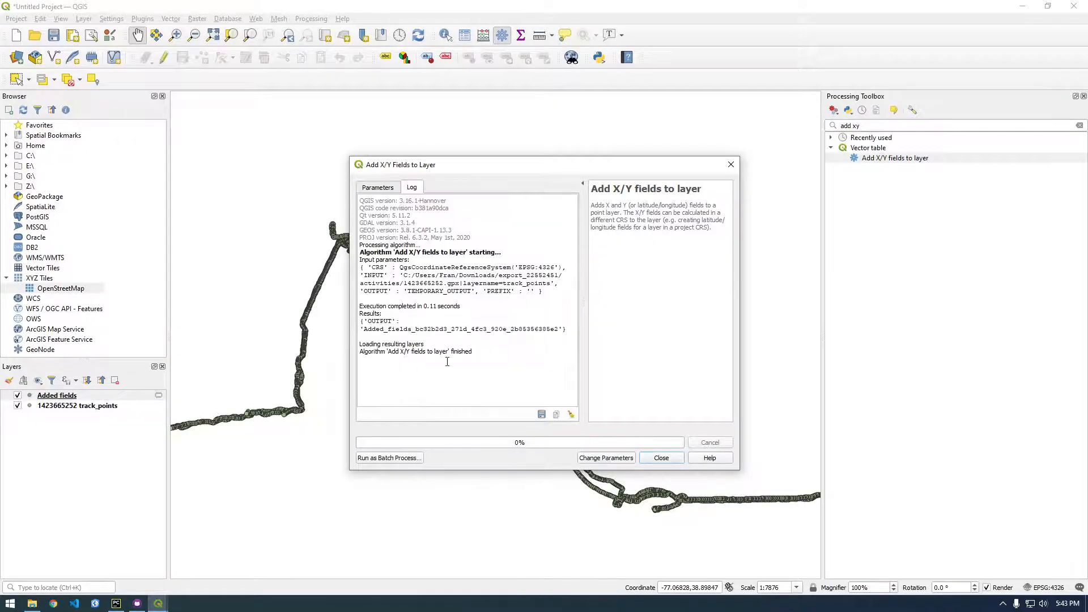
click(660, 458)
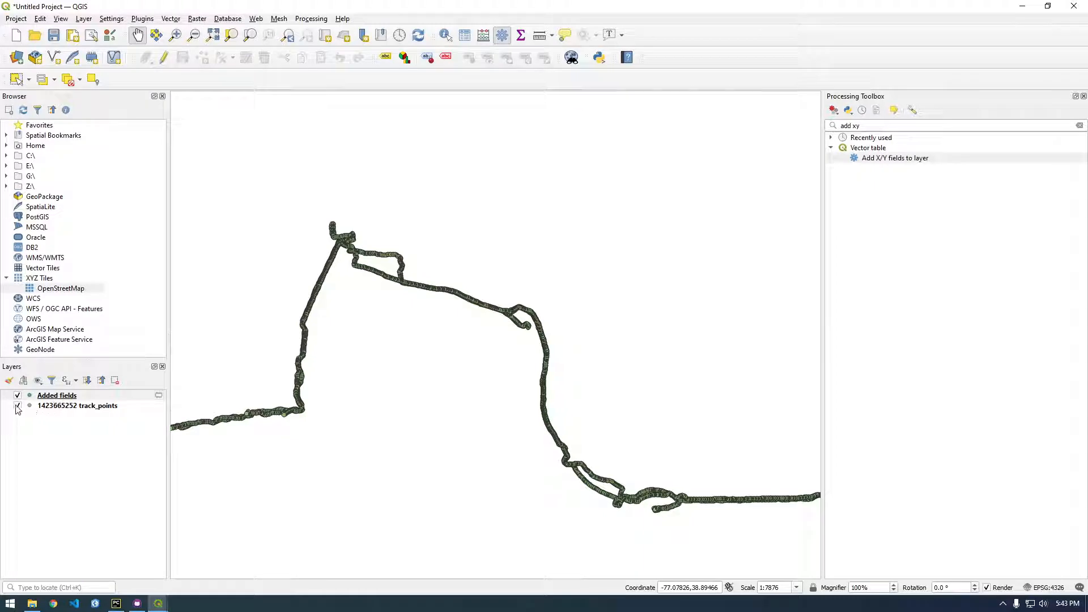
- Open the Added fields attribute table and scroll to check the x and y columns
right_click(57, 395)
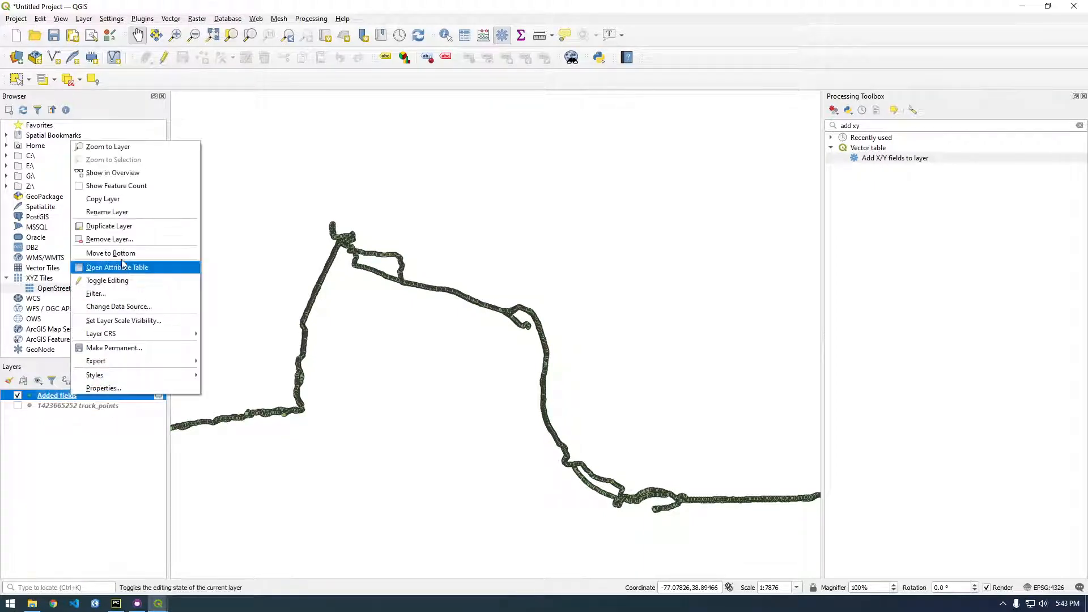
mouse_move(118, 253)
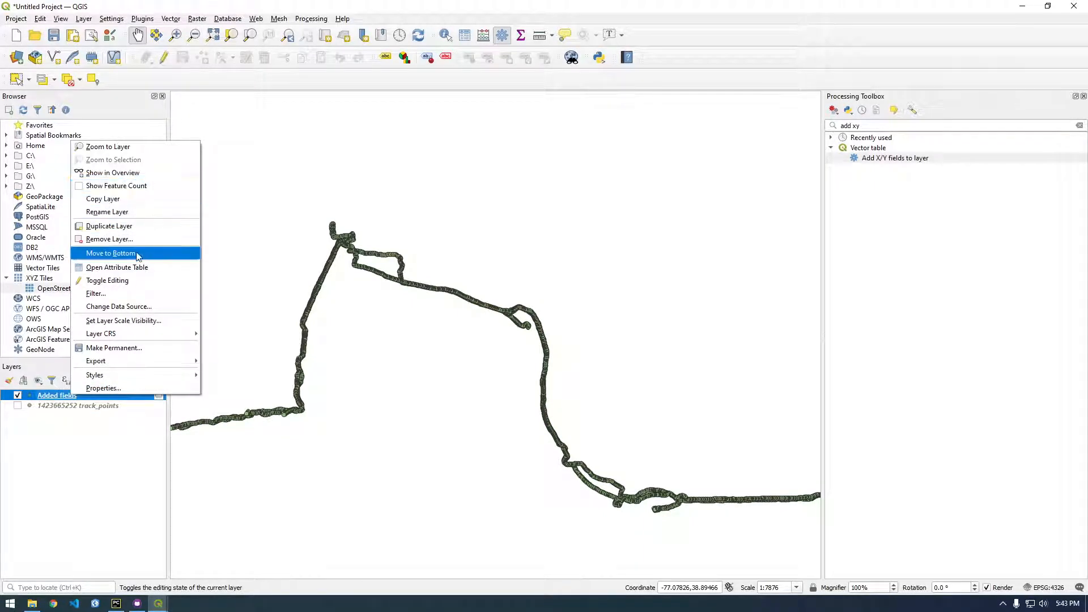
click(117, 267)
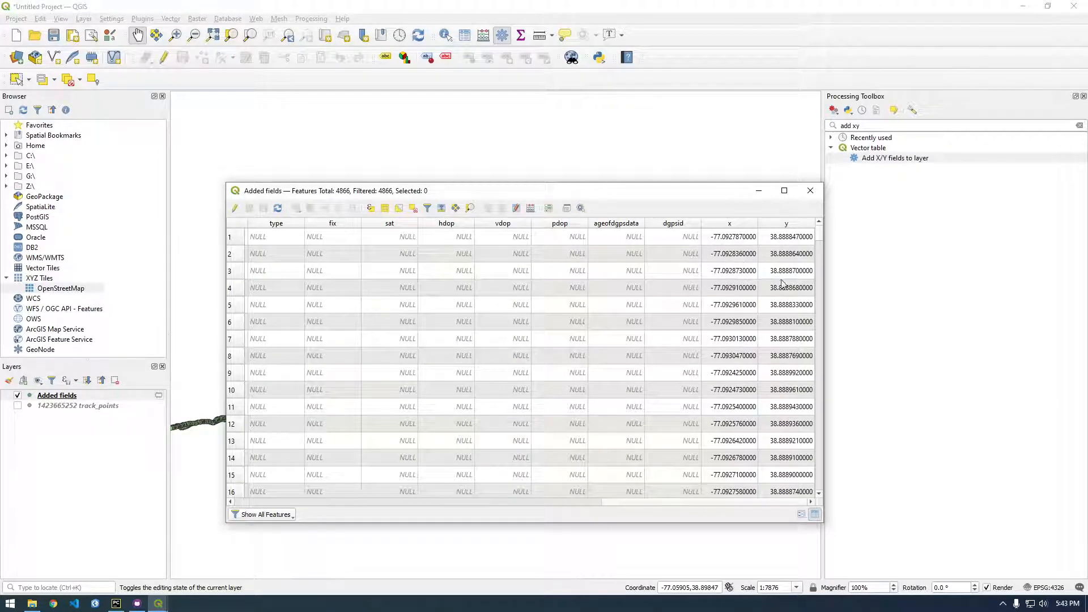
scroll(down, 3)
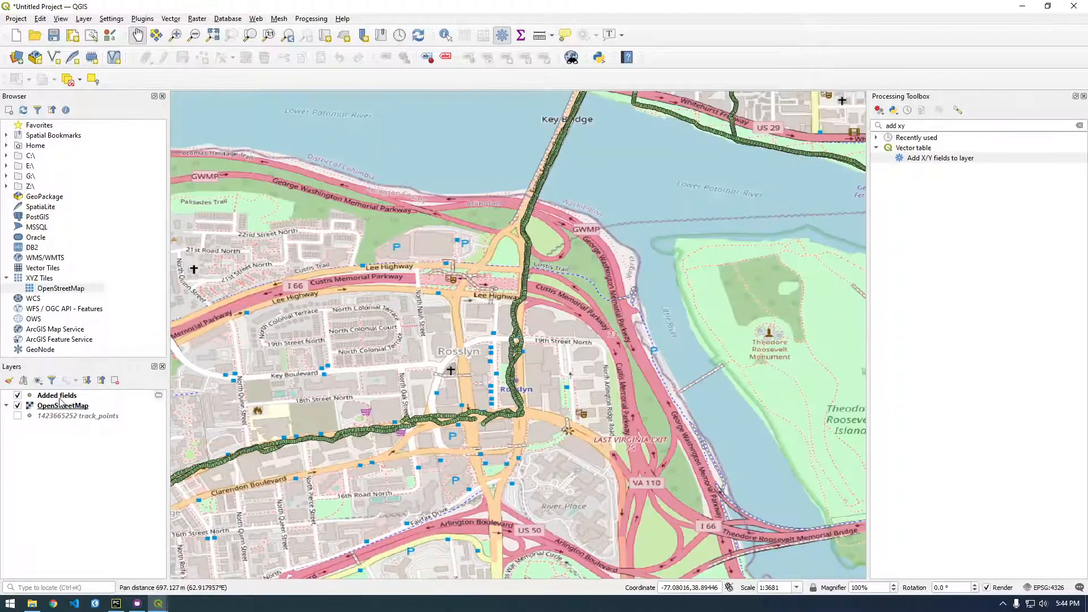
- Bring up the Added fields layer's context menu in the Layers panel
right_click(56, 395)
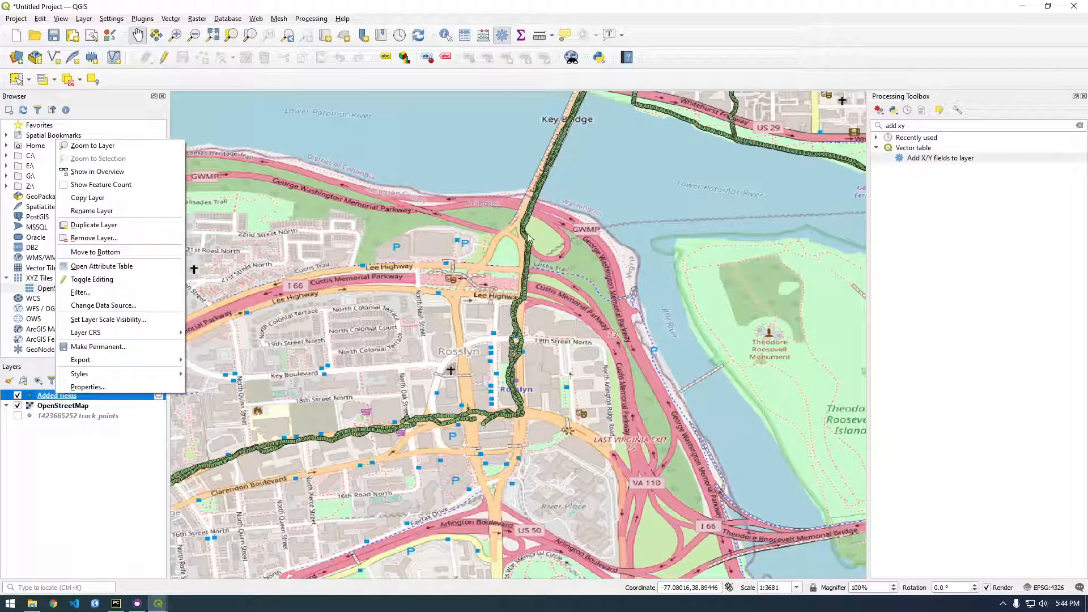
mouse_move(124, 305)
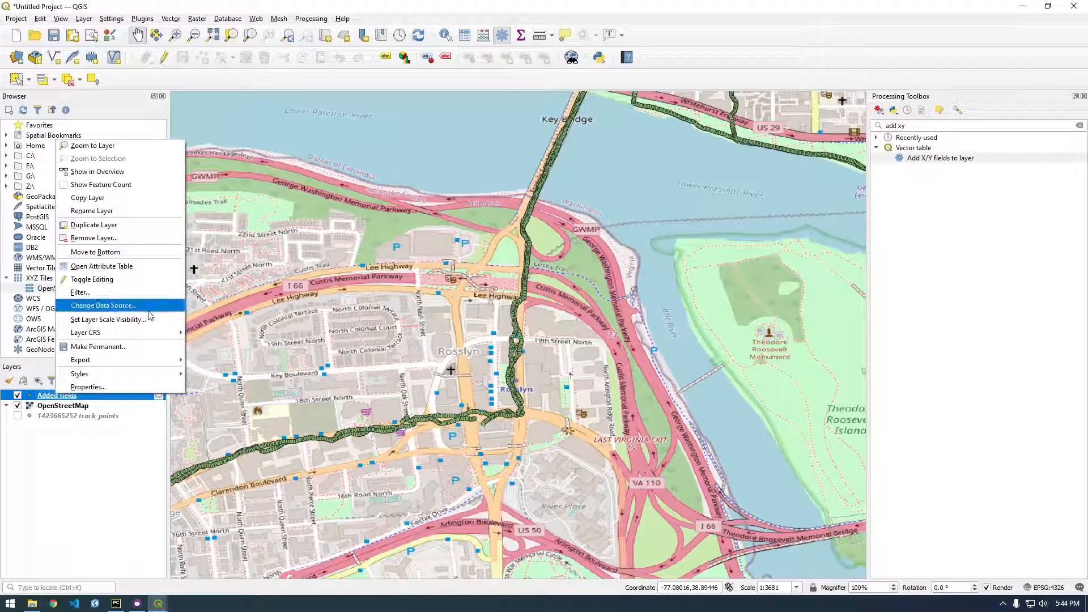
mouse_move(121, 319)
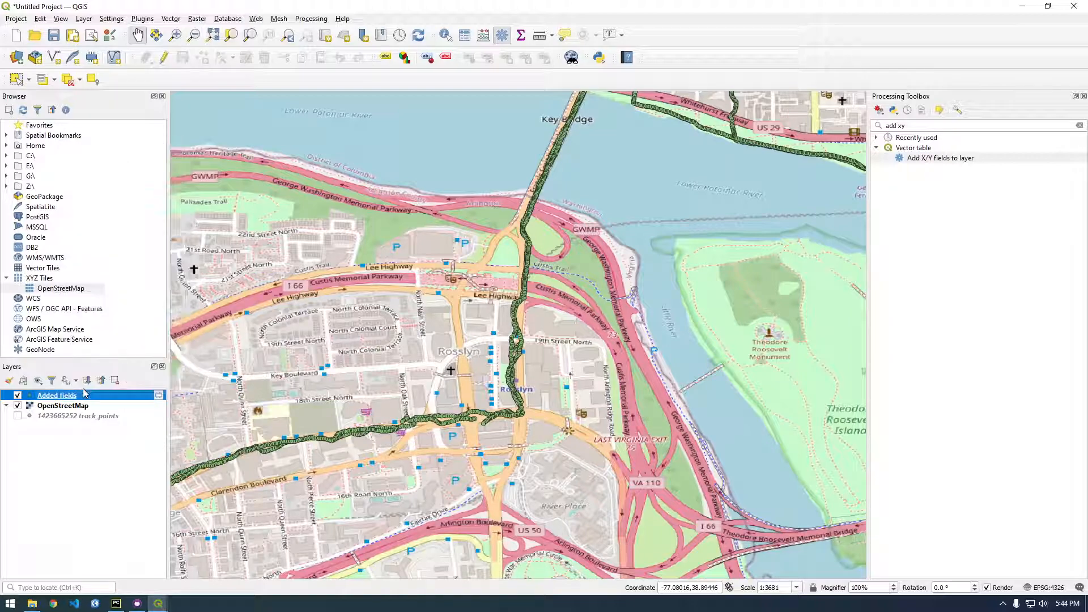
- Style Added fields as Graduated on the ele field, classified into five classes
double_click(57, 396)
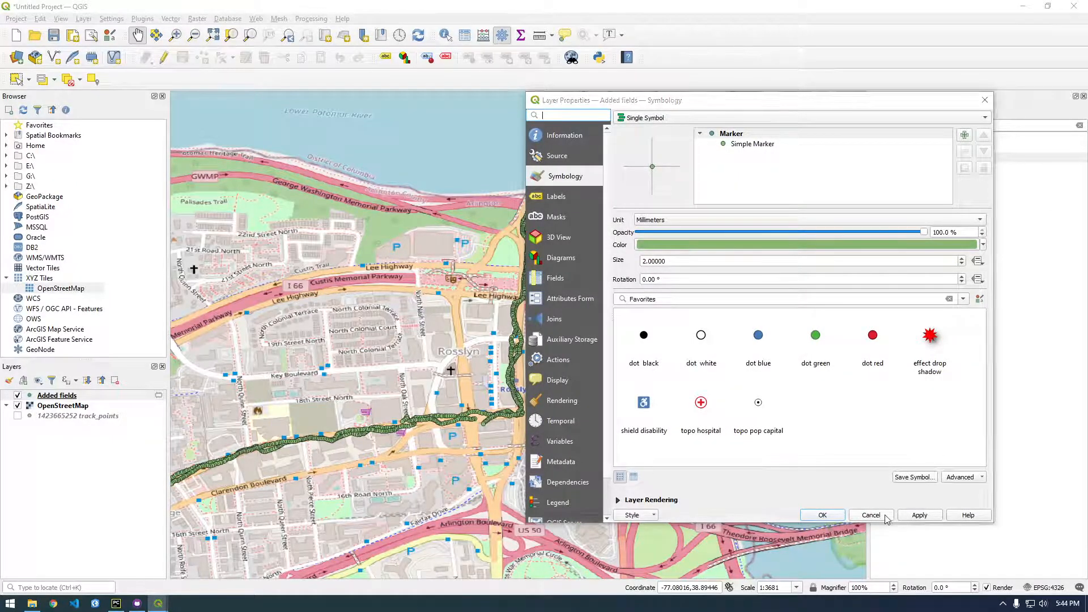
click(871, 515)
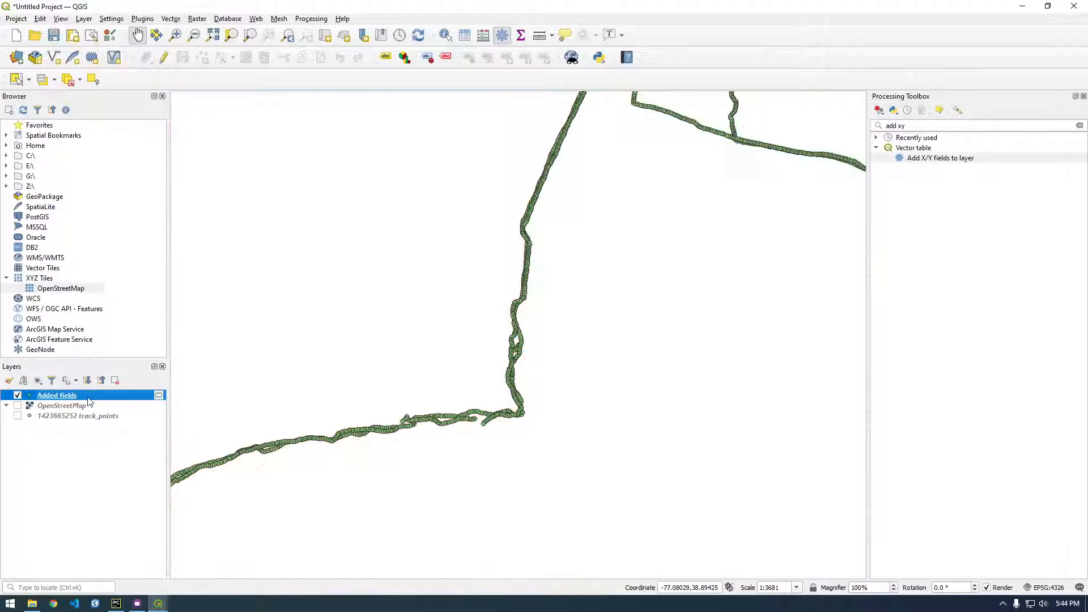
double_click(57, 395)
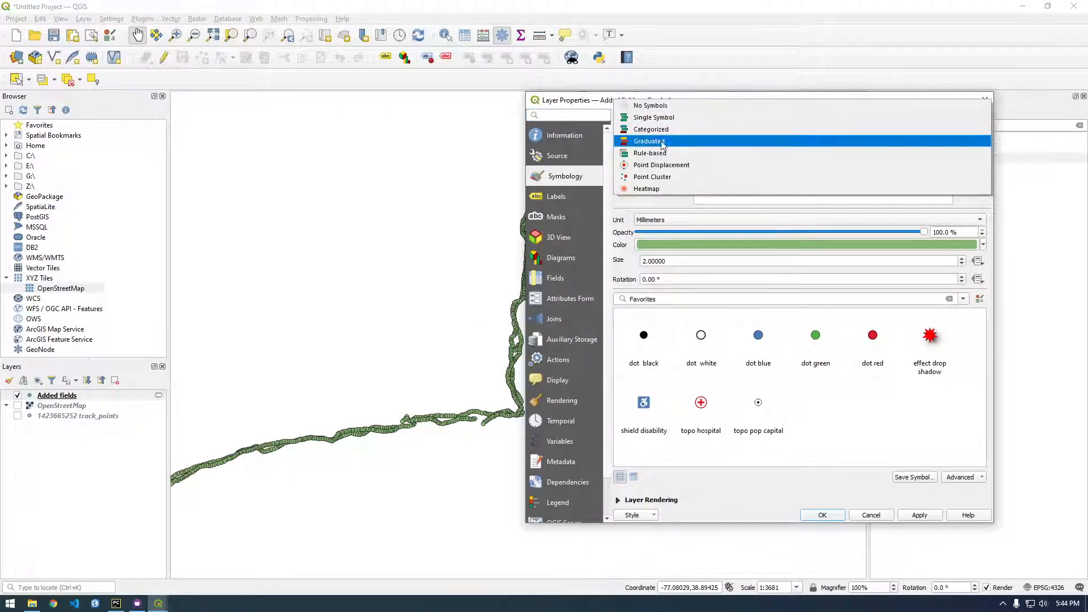
click(648, 142)
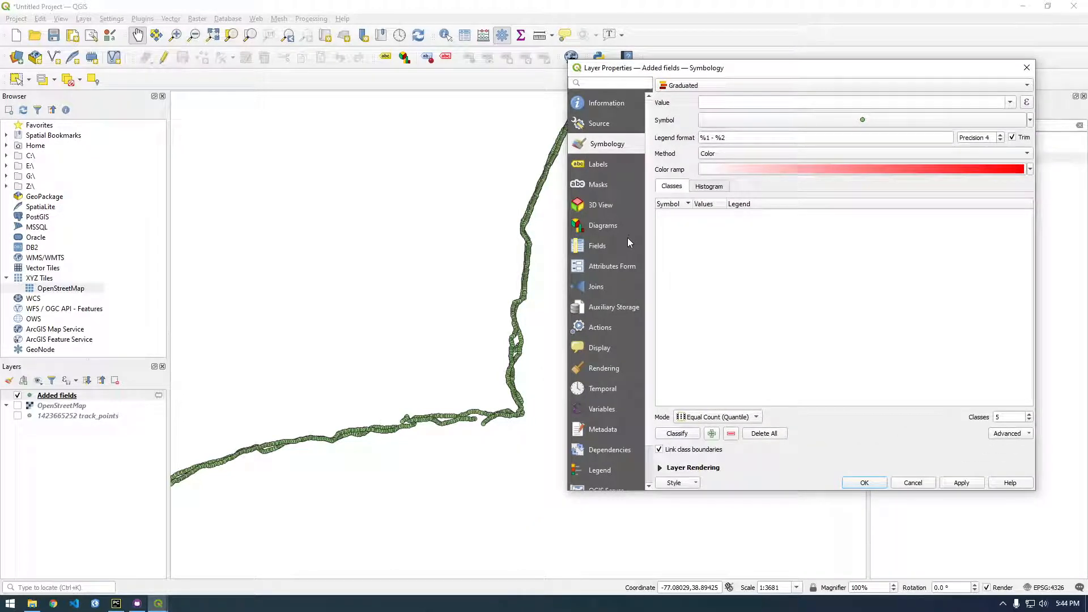
mouse_move(863, 101)
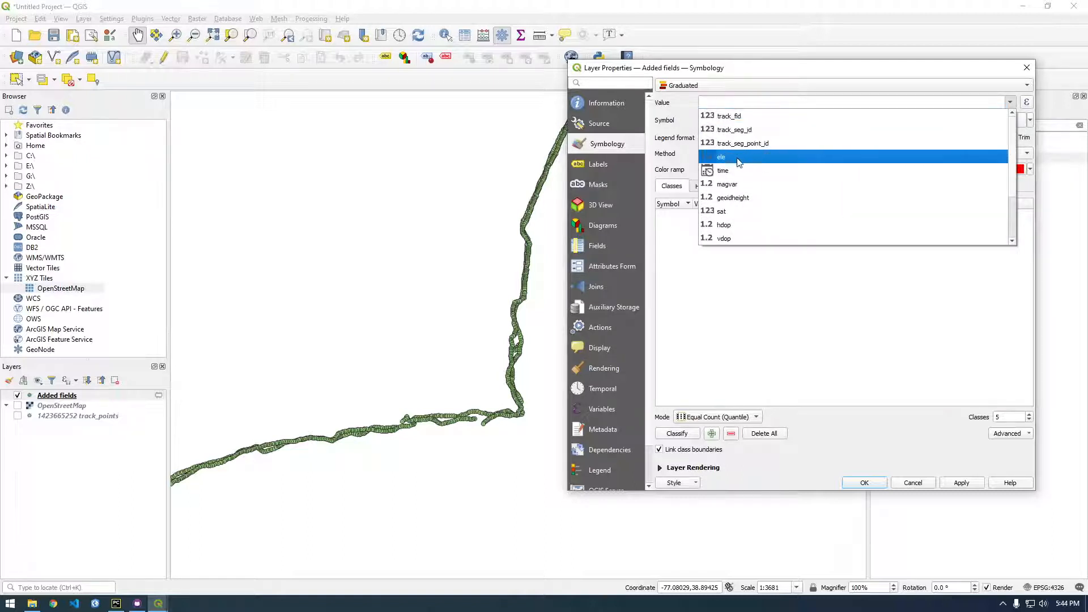
click(722, 157)
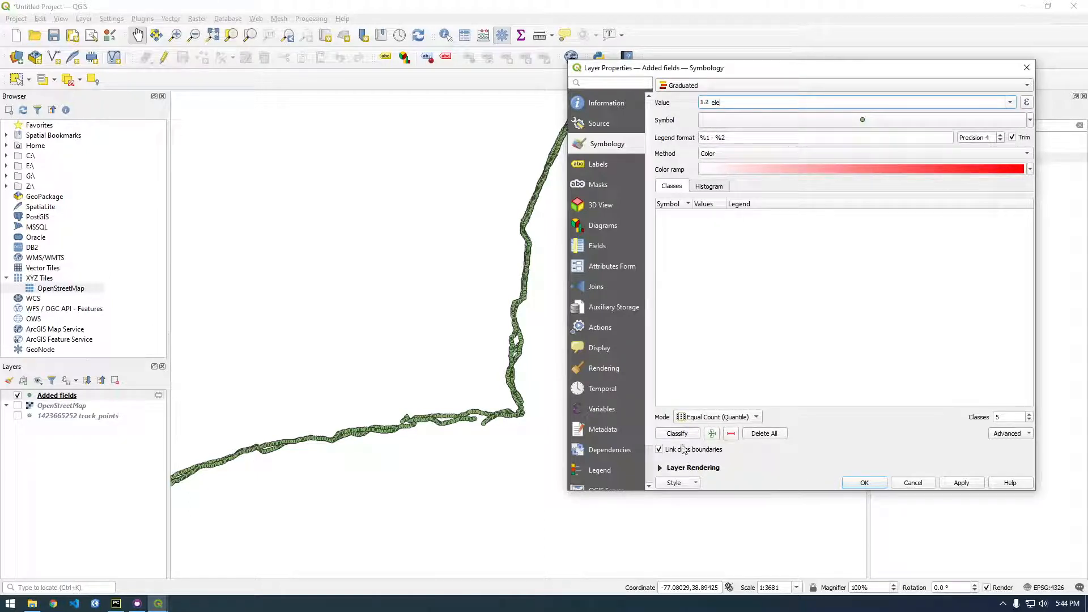
click(677, 433)
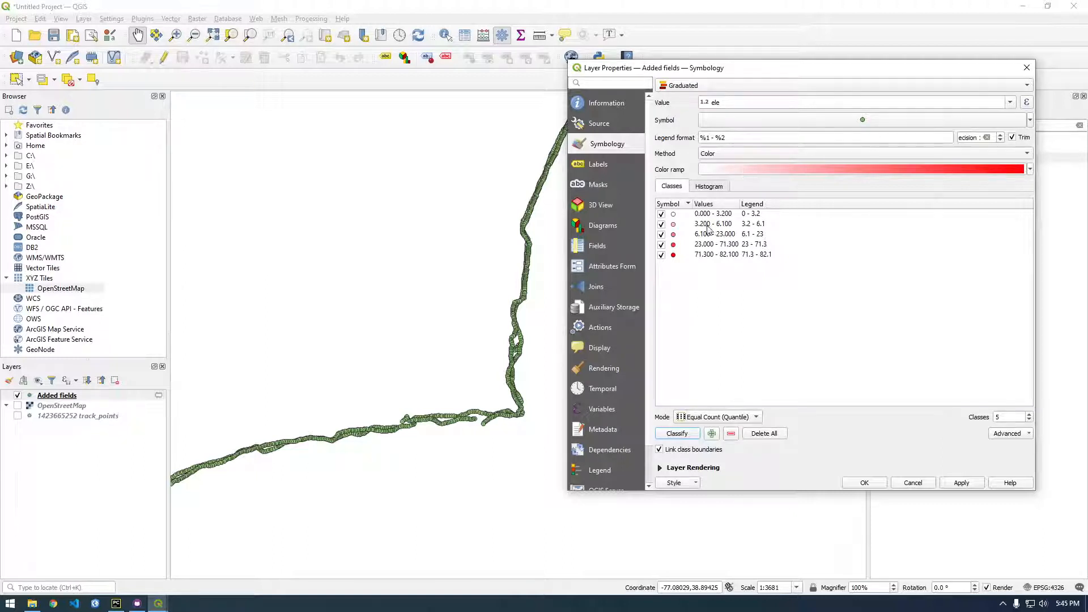
click(961, 482)
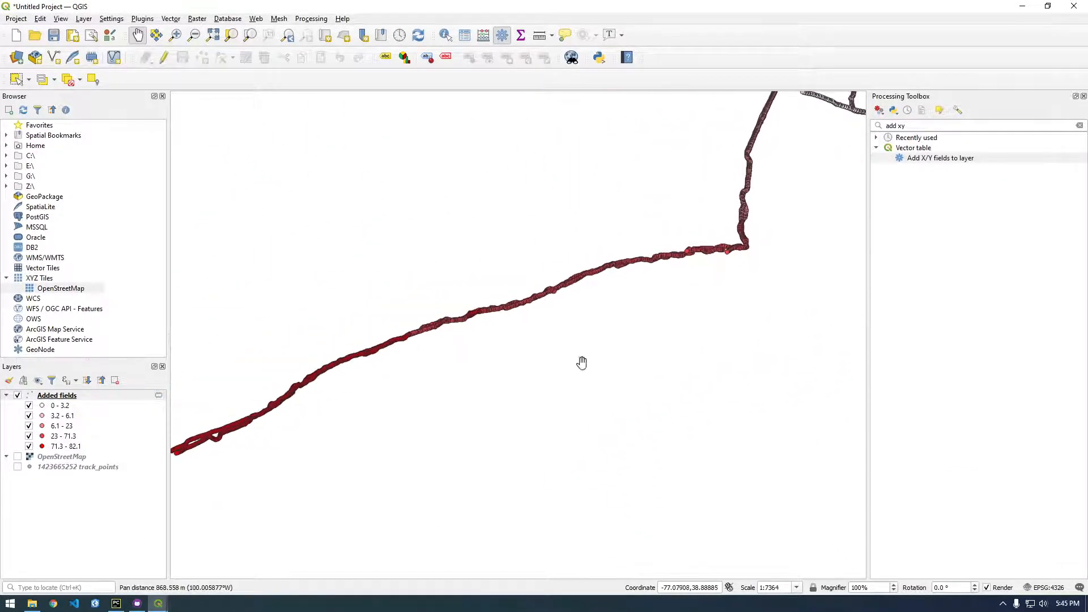
- Pan along the track, turn the OpenStreetMap basemap back on, and zoom out
drag(582, 362, 264, 380)
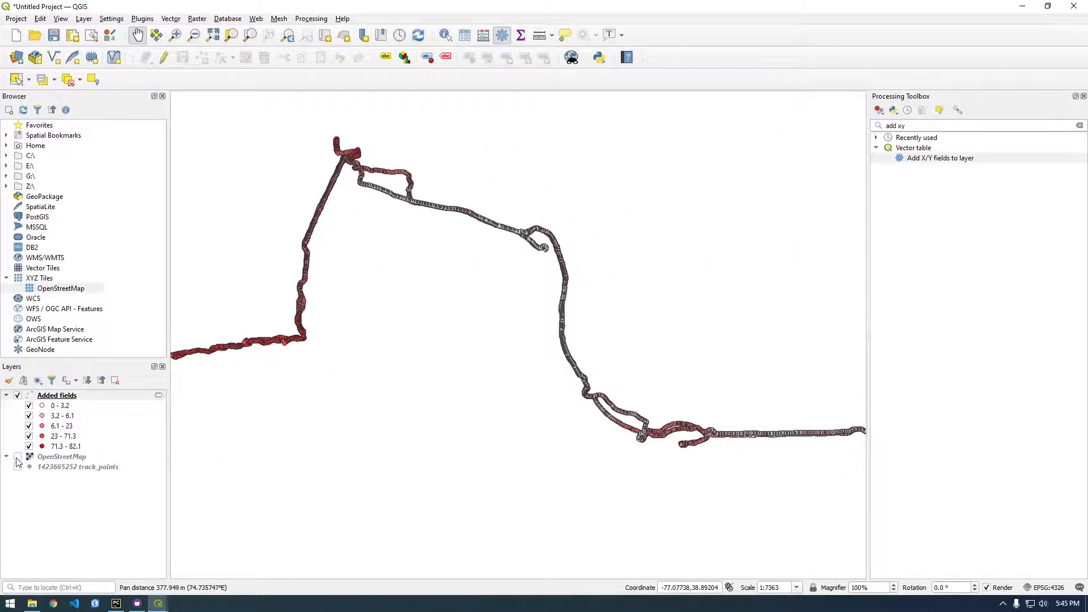
click(17, 457)
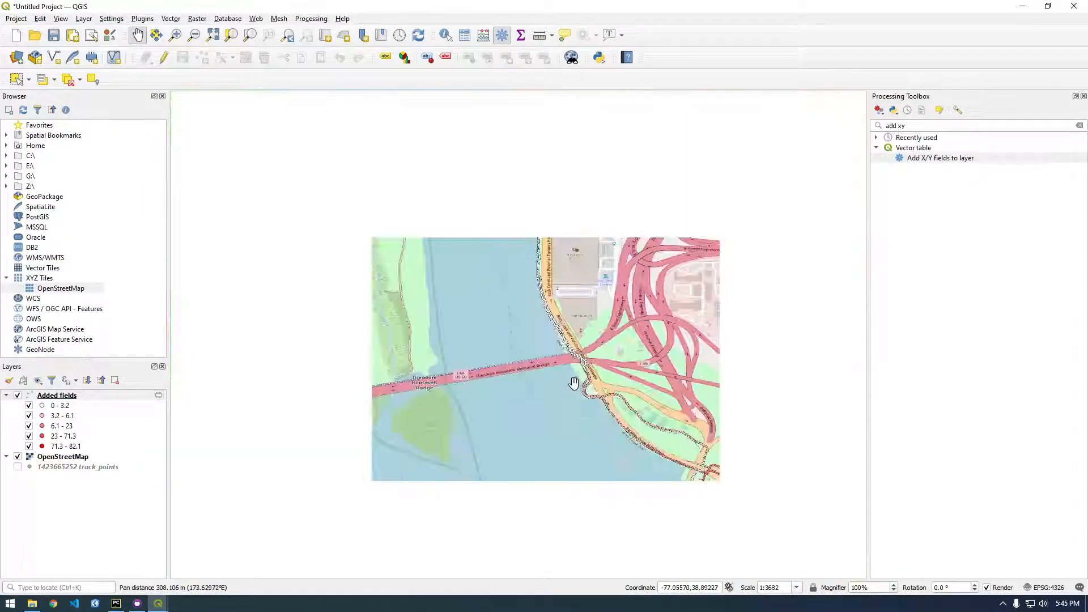
scroll(down, 3)
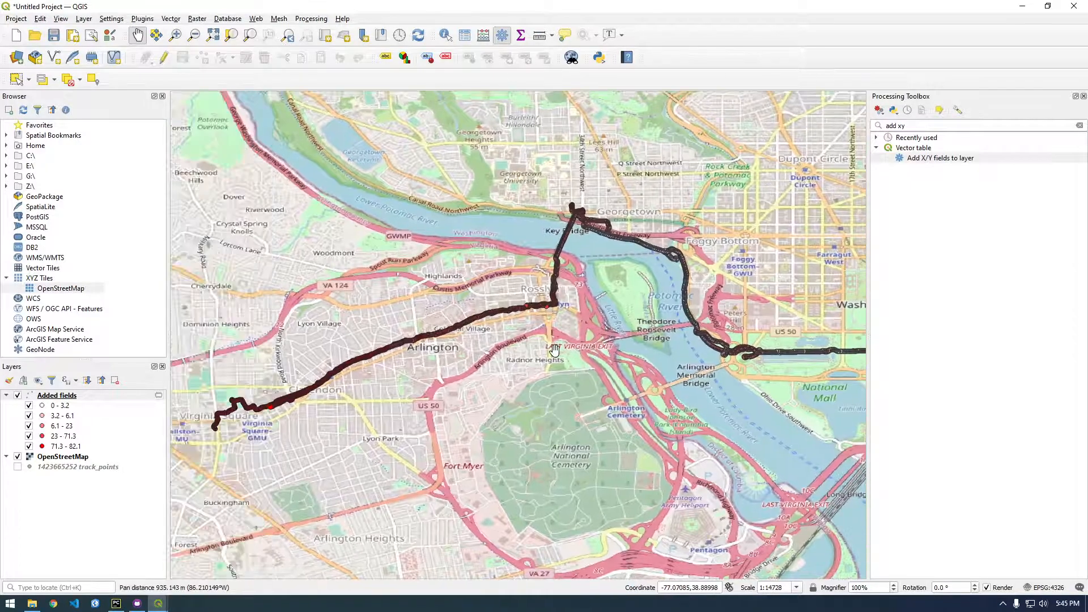
drag(556, 349, 220, 456)
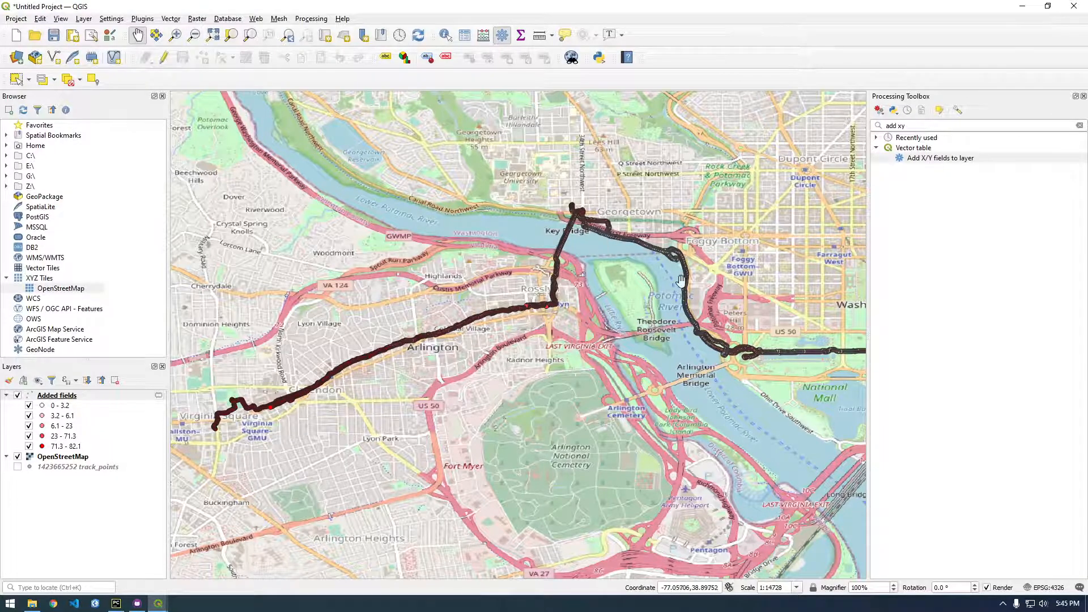
drag(681, 281, 711, 347)
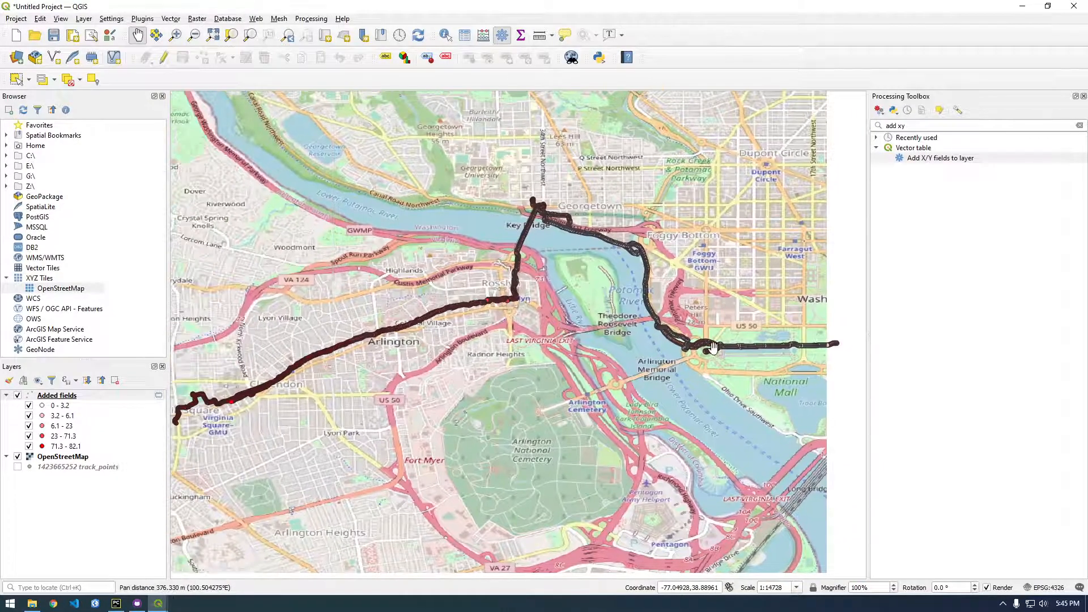
drag(712, 347, 472, 353)
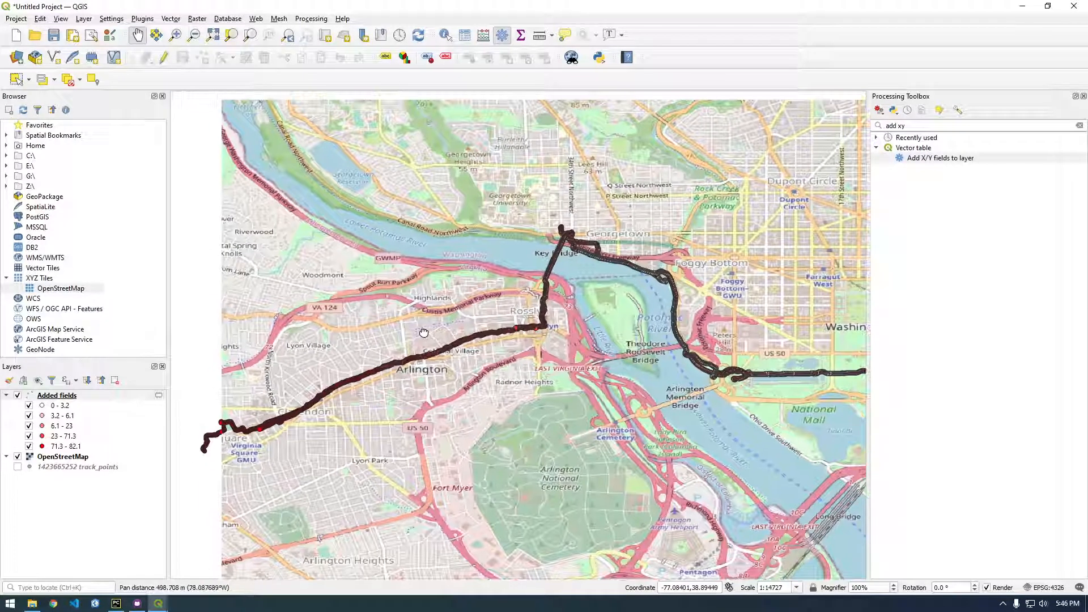
drag(424, 332, 429, 375)
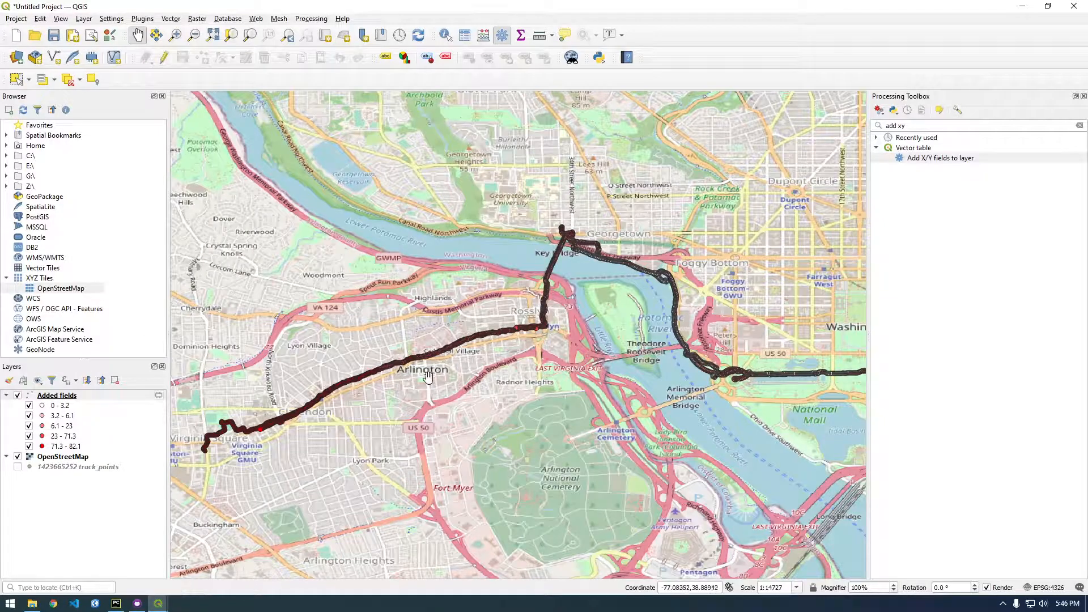